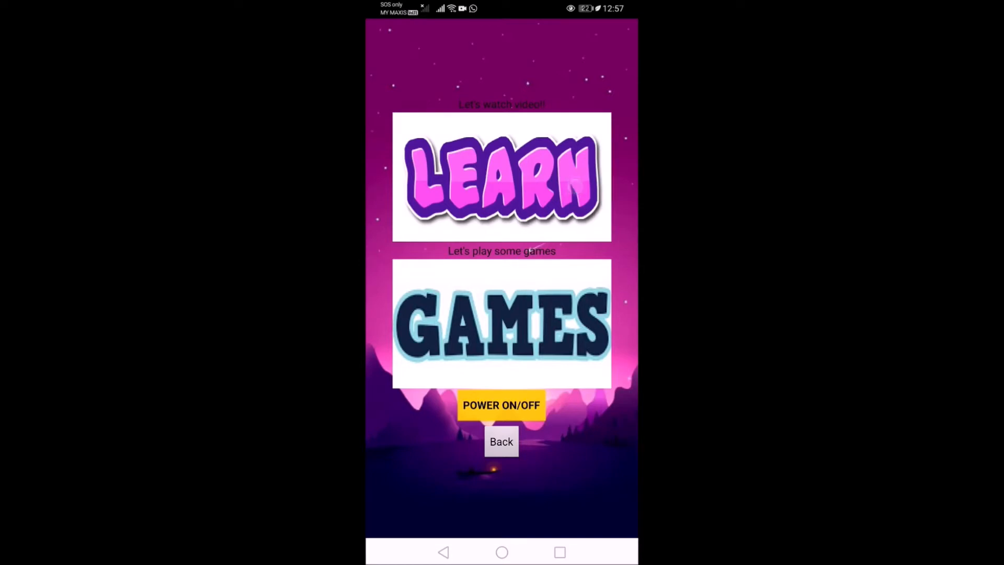
Enter the GAMES section from the main menu and reach the cow picture question
click(502, 178)
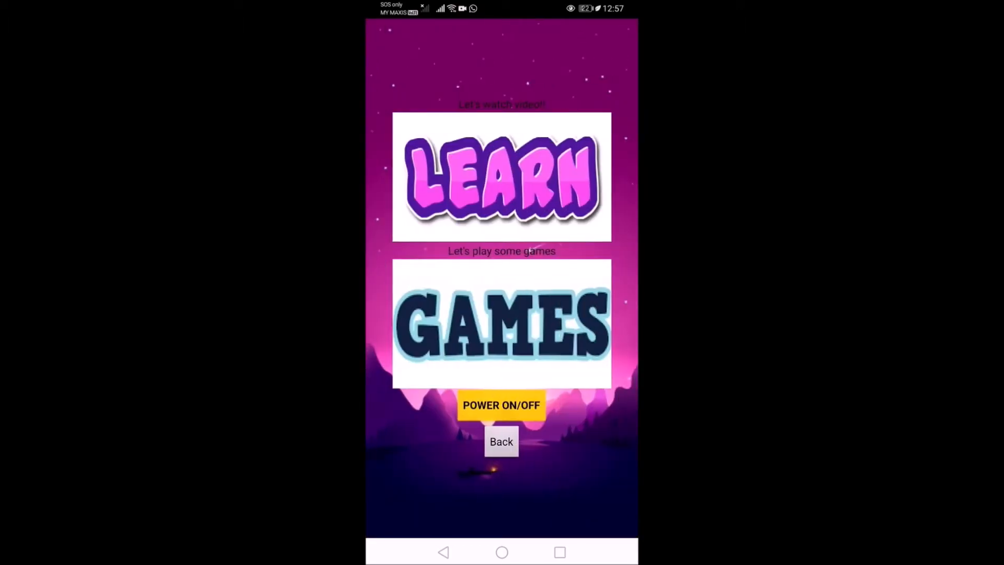
click(502, 441)
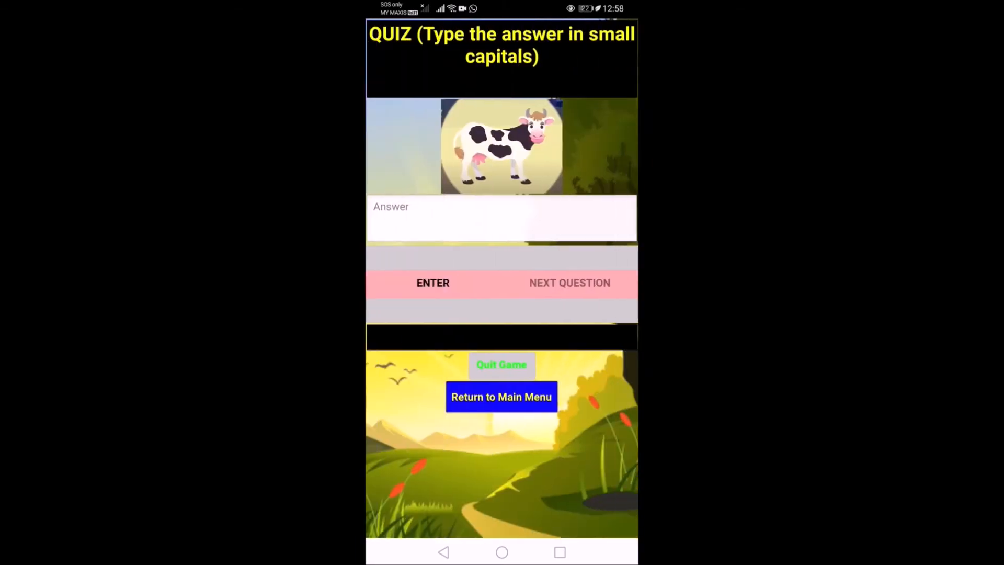
Answer the cow picture with 'cow', get CORRECT, and advance to the horse question
click(502, 218)
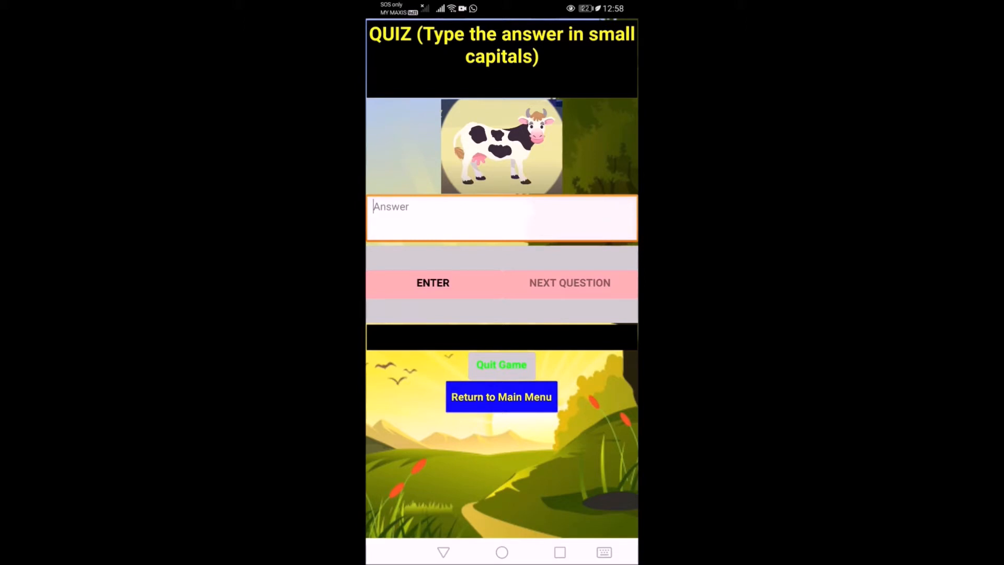
text(CO)
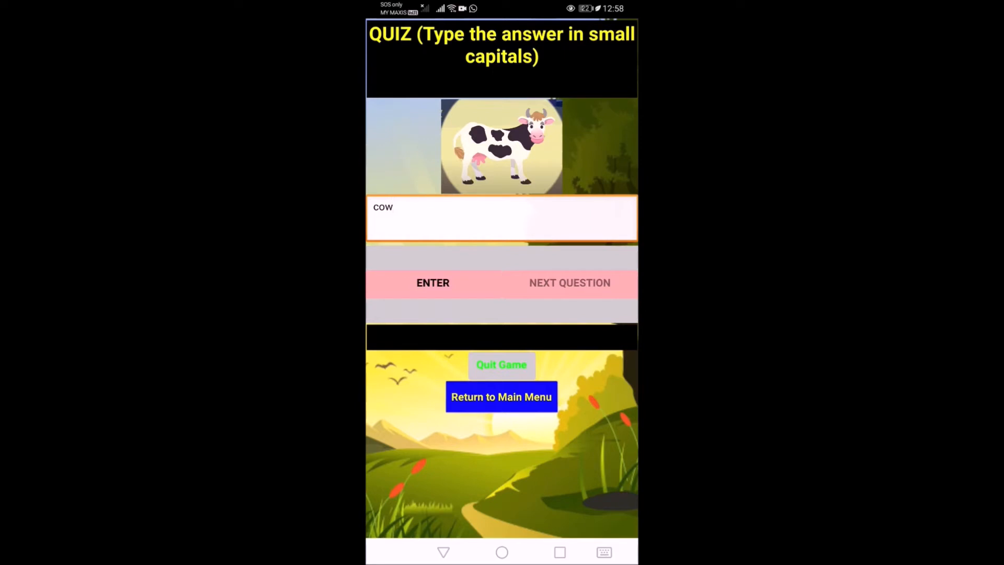
click(432, 282)
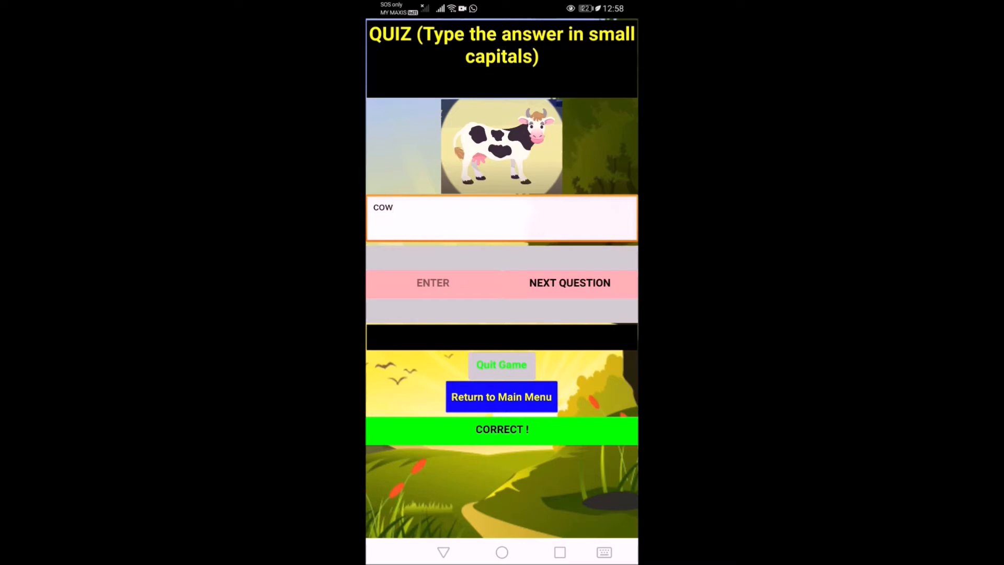
click(569, 283)
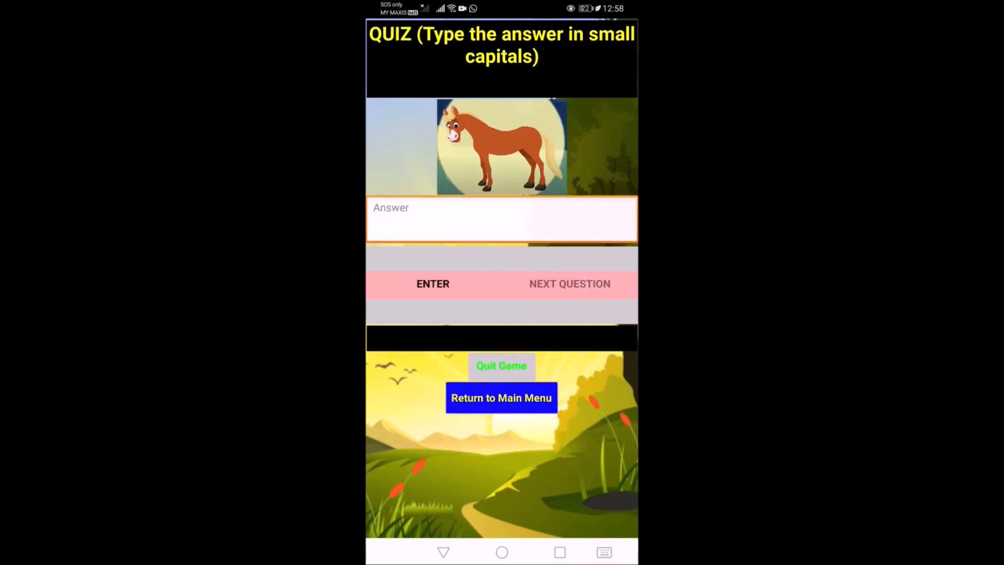
Answer the horse with 'hat', see WRONG, skip to goat, and return to the main menu
click(502, 220)
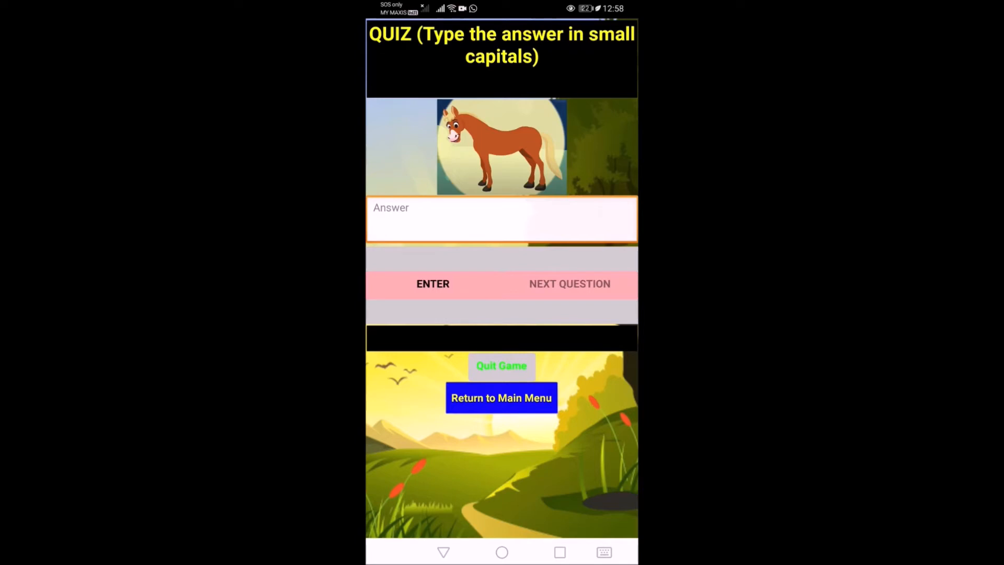
text(hat)
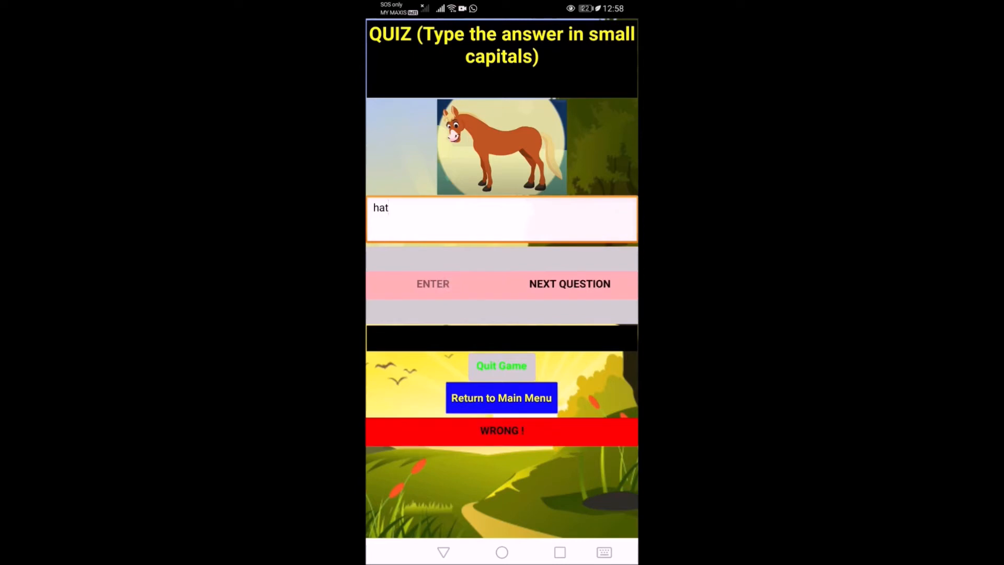
click(570, 283)
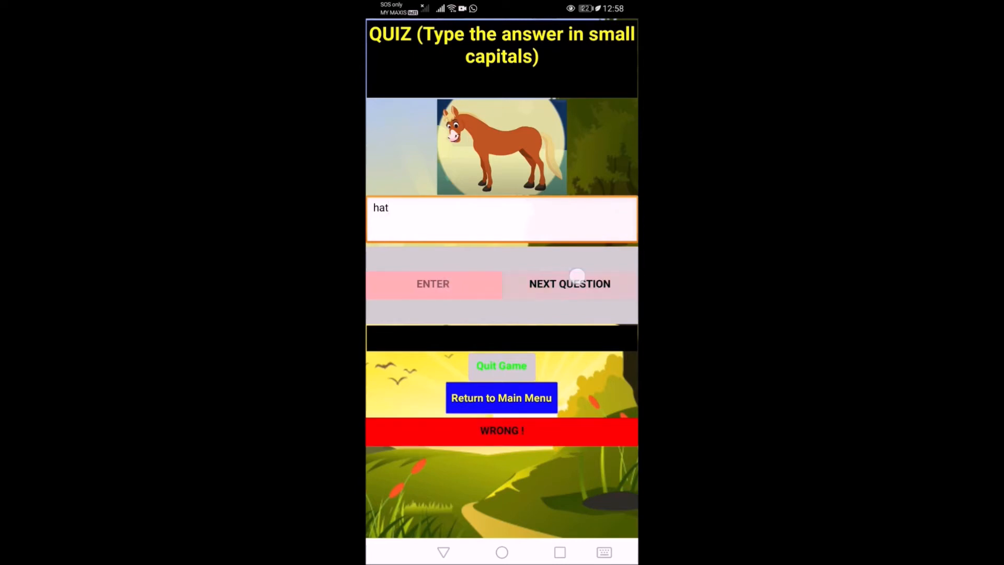
click(569, 284)
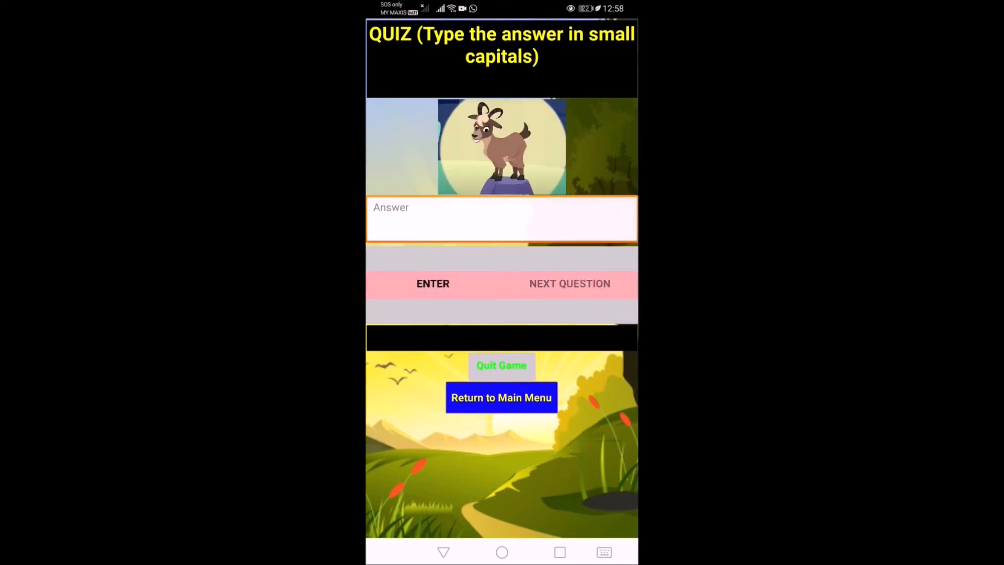
click(502, 397)
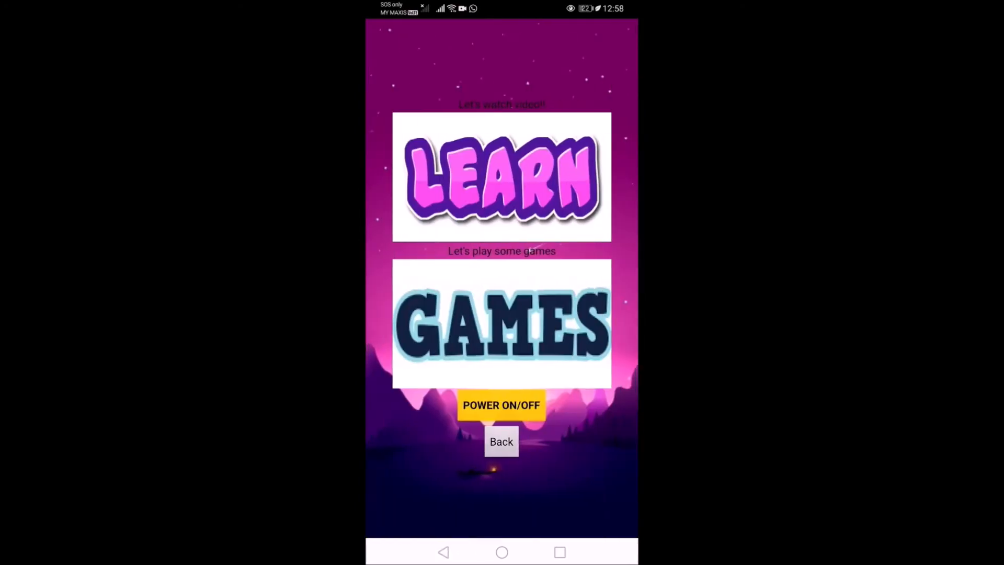